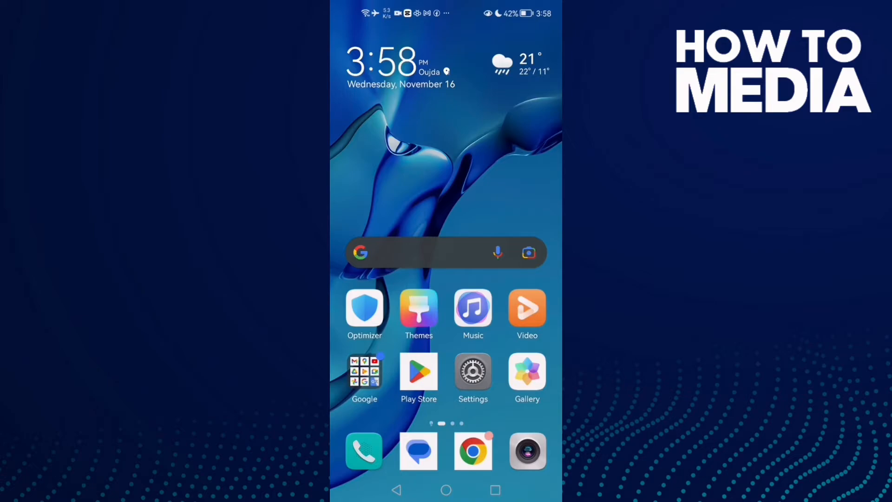
Open the device Settings app to reach the installed-apps list.
click(473, 373)
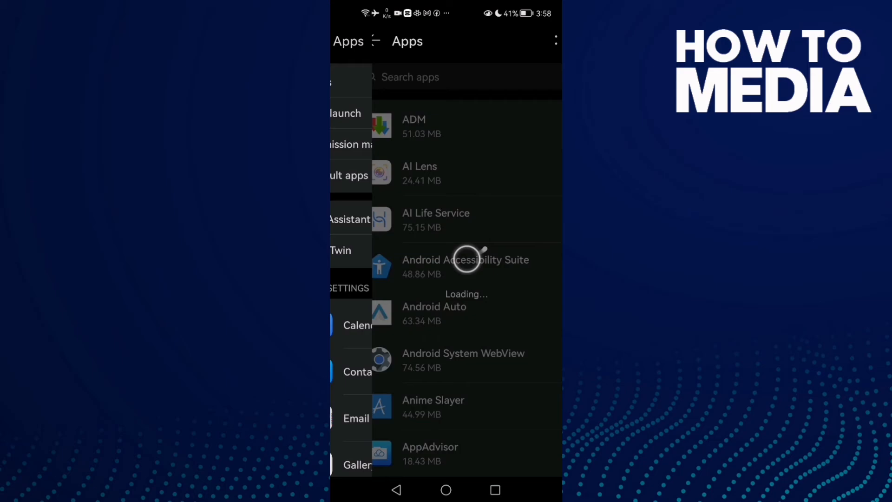
Find Skype by searching 'skyp' and force-stop it.
text(skyp)
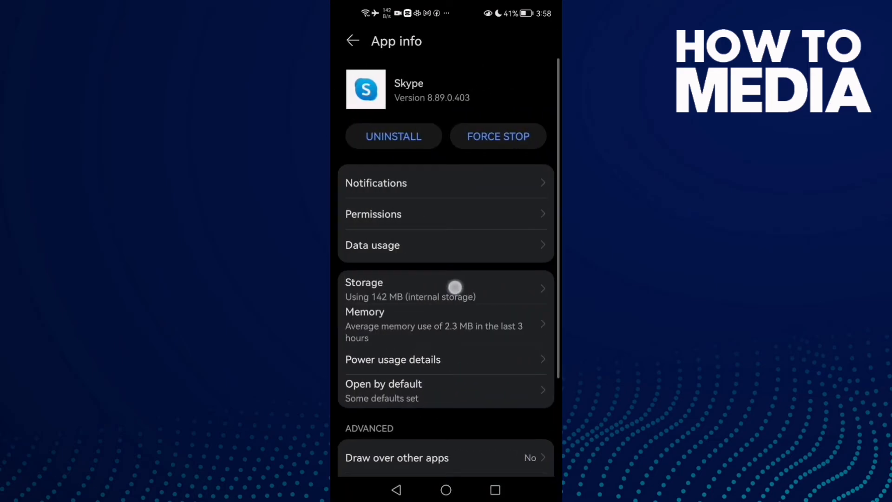
click(445, 287)
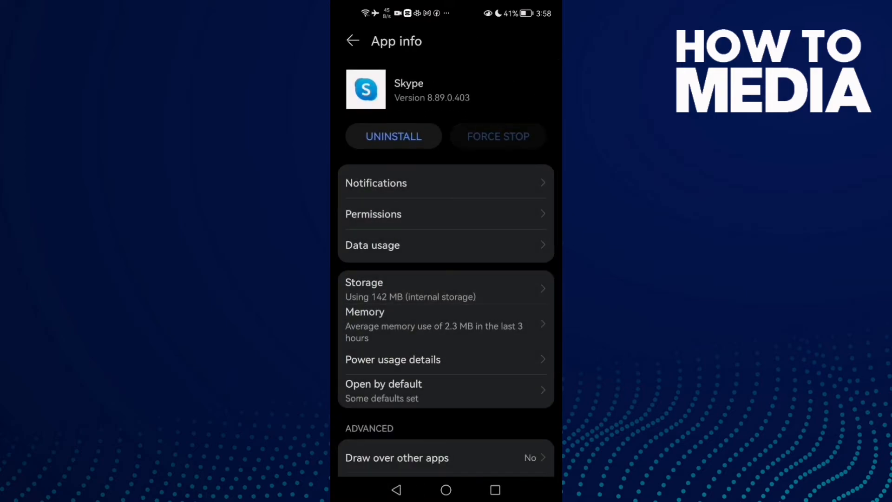
Allow Skype's Camera permission from its permissions list.
click(374, 213)
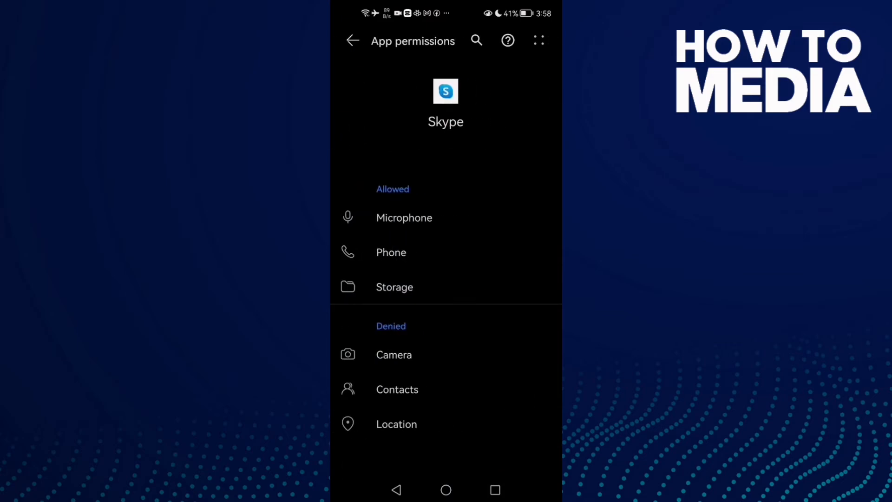
click(394, 354)
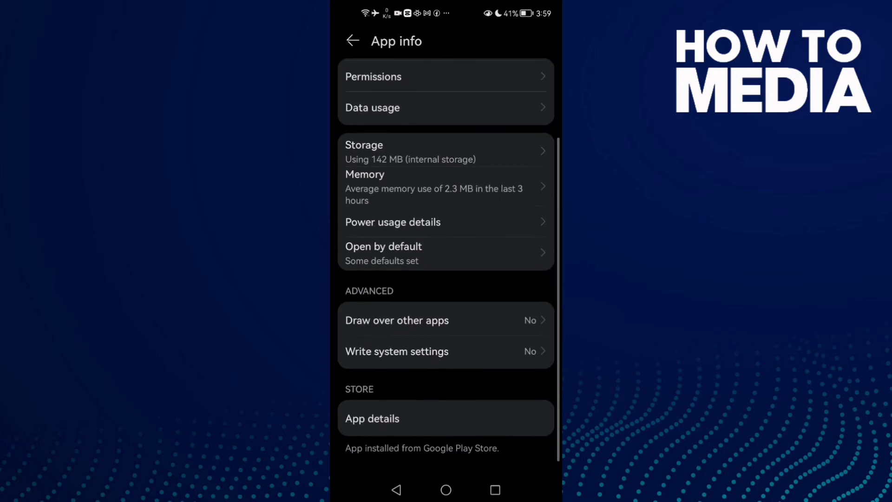
Enable Write system settings and Draw over other apps for Skype.
click(397, 351)
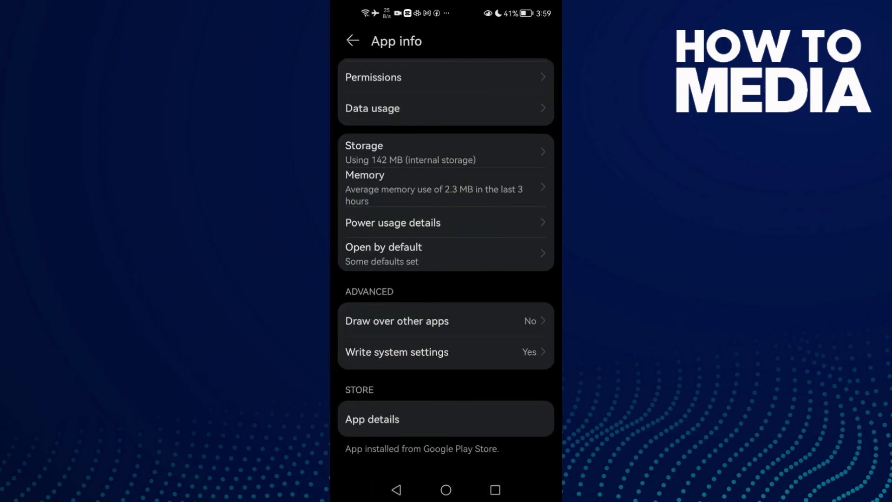
click(397, 321)
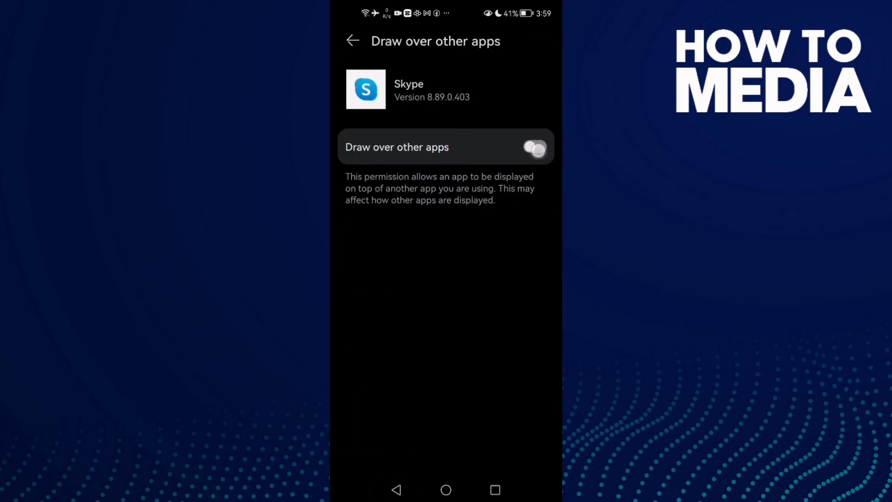
click(352, 40)
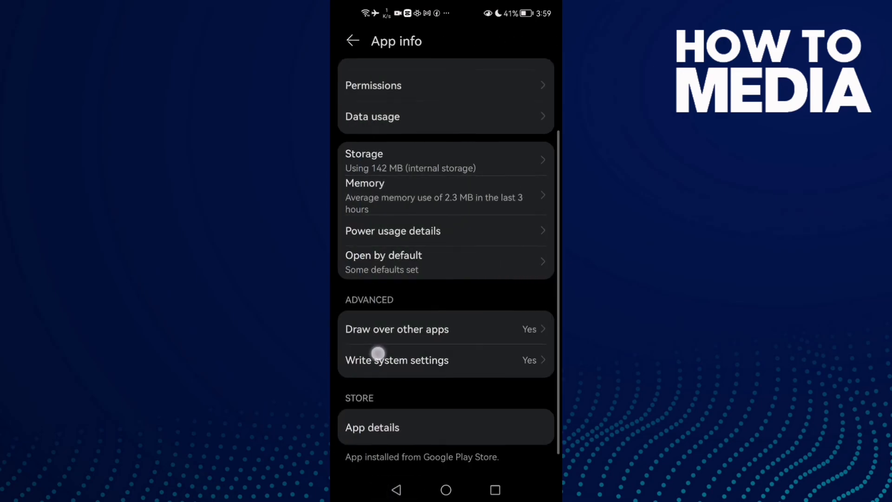
Leave Skype's app info and return to the home screen.
scroll(up, 3)
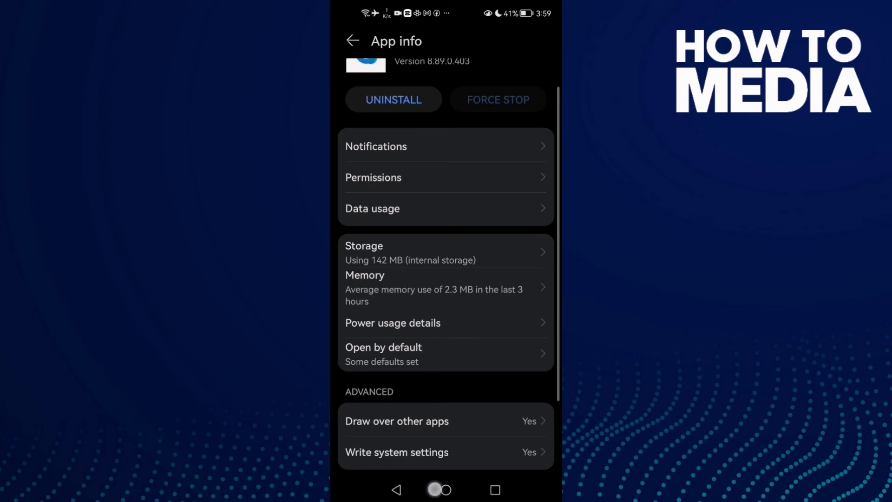
click(446, 490)
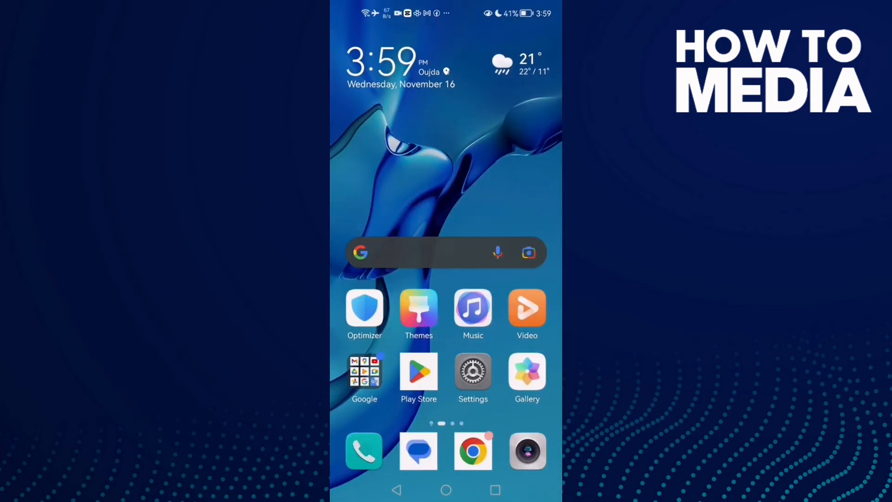